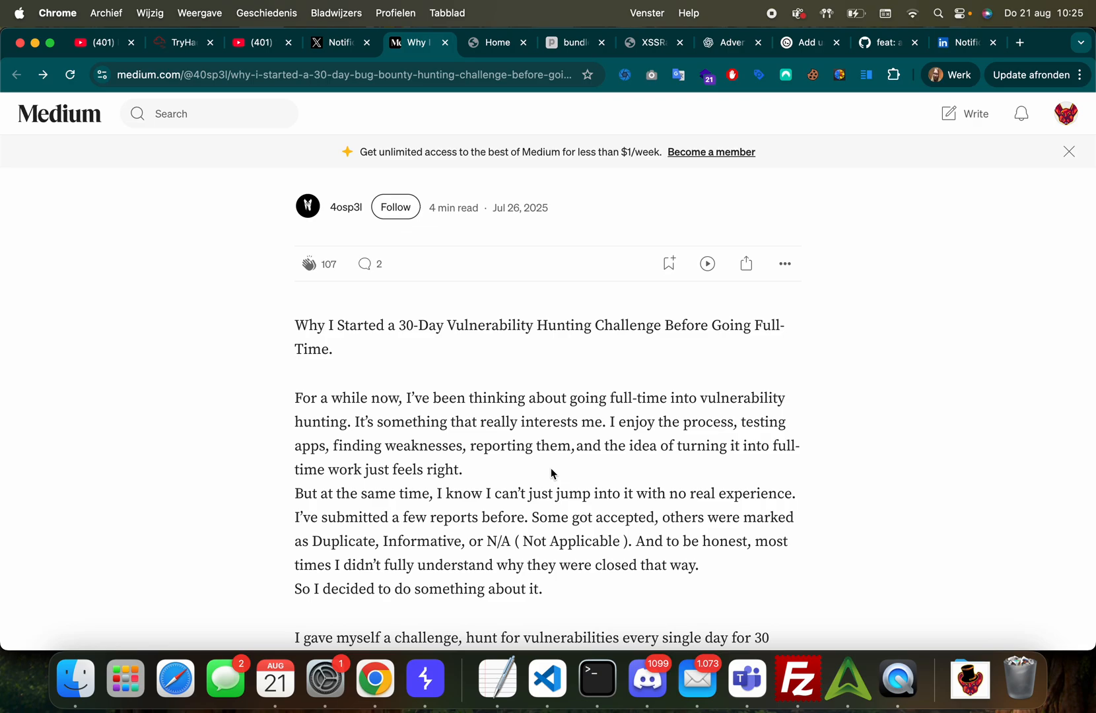
{"action": "mouse_move", "coordinate": [503, 26]}
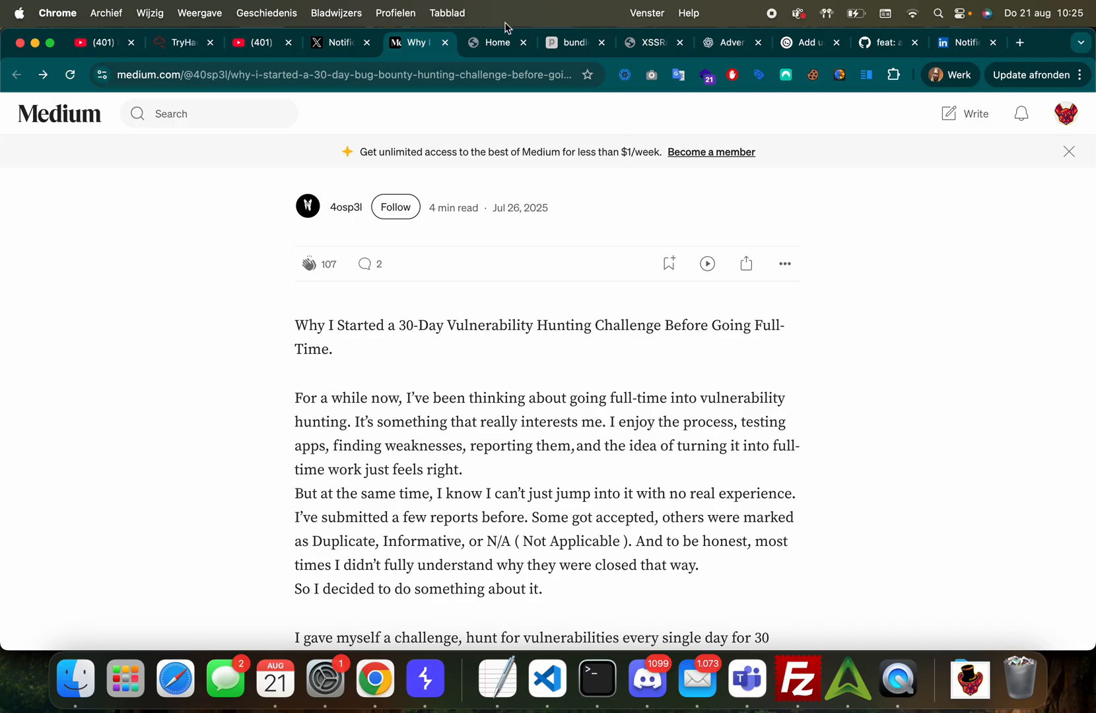
Step: Browse the list of bounty programs in XSSRat Bounty Lab
{"action": "left_click", "coordinate": [497, 43]}
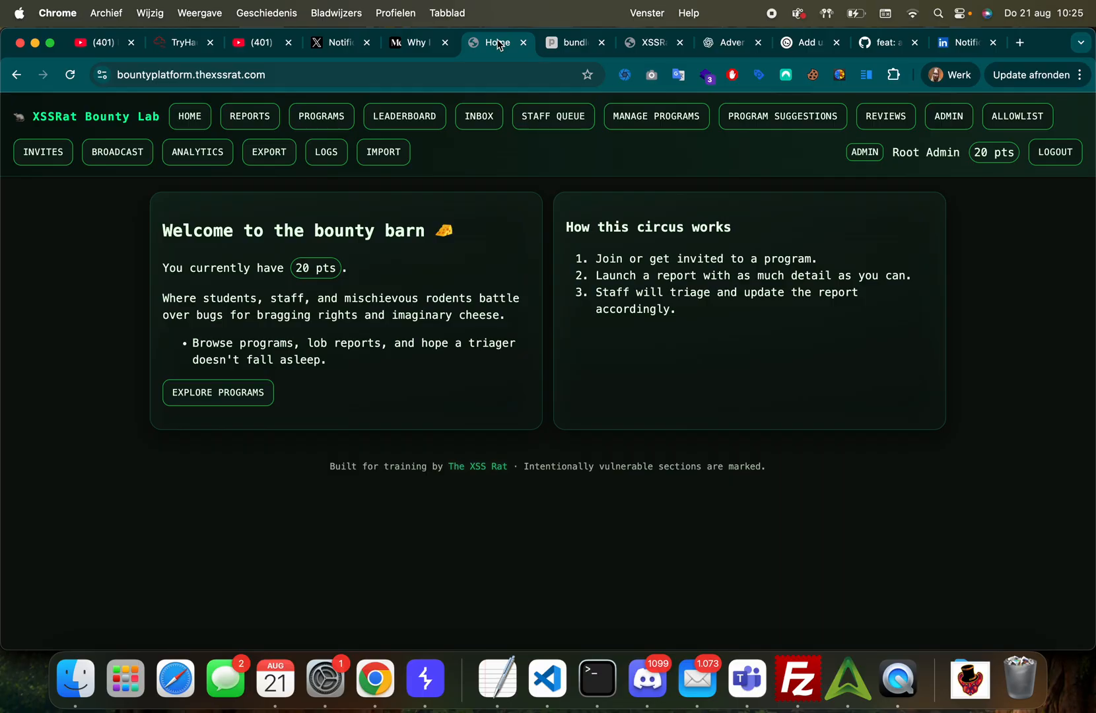
{"action": "mouse_move", "coordinate": [321, 116]}
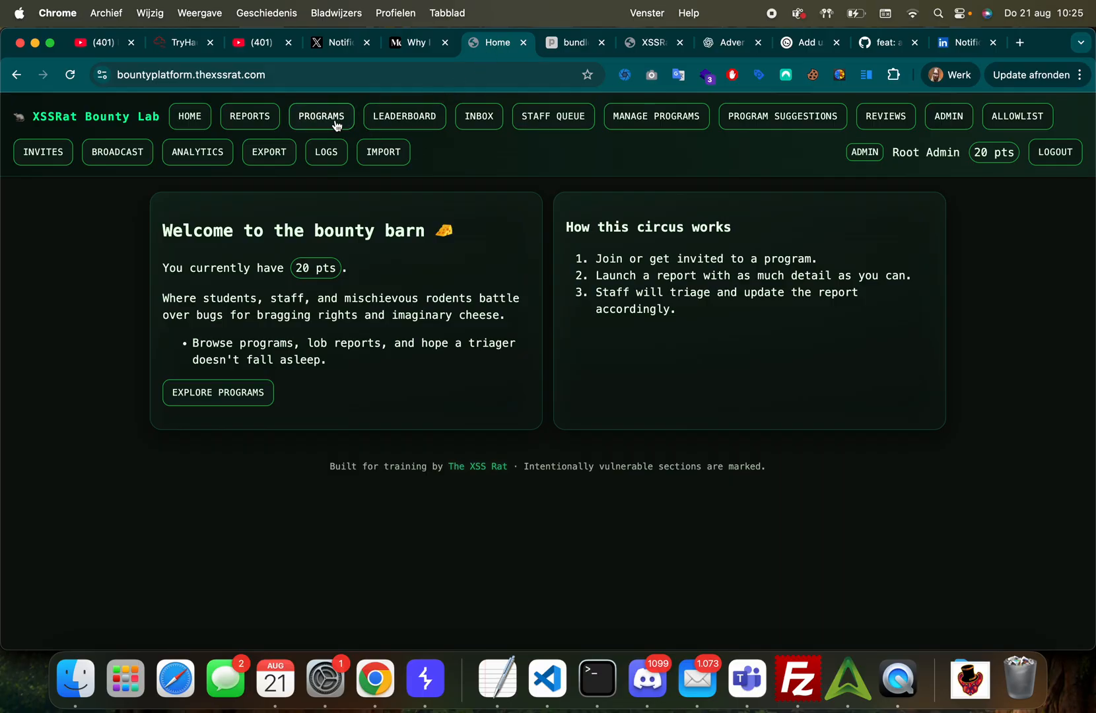
{"action": "left_click", "coordinate": [320, 116]}
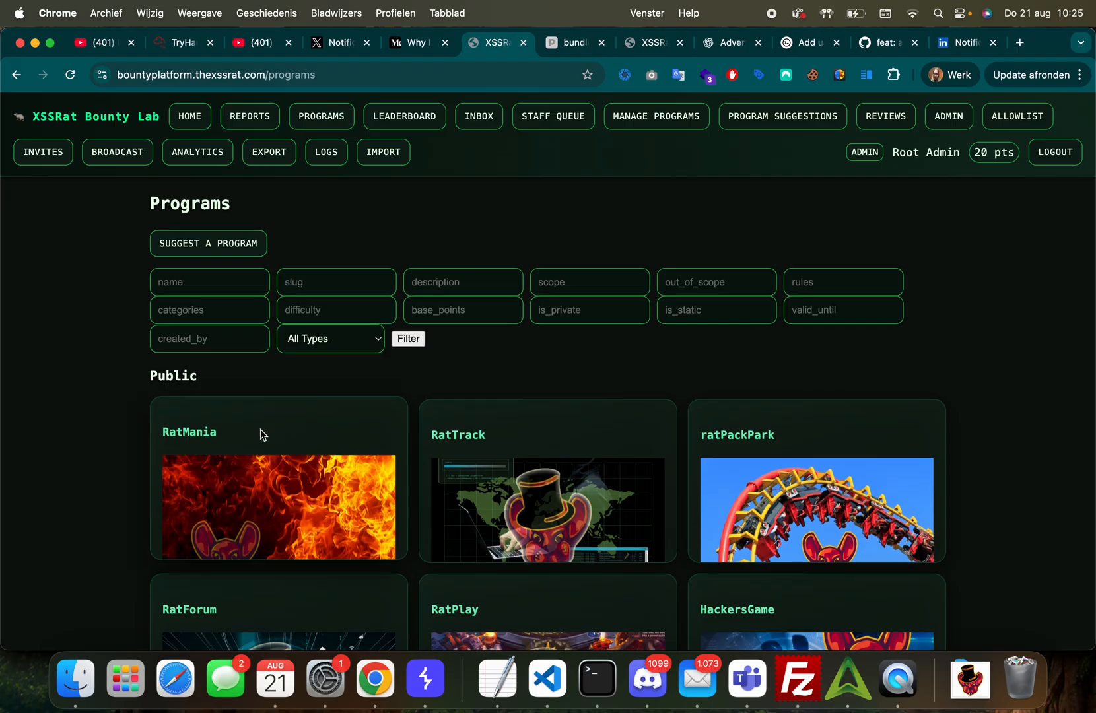
{"action": "scroll", "scroll_direction": "down", "scroll_amount": 3}
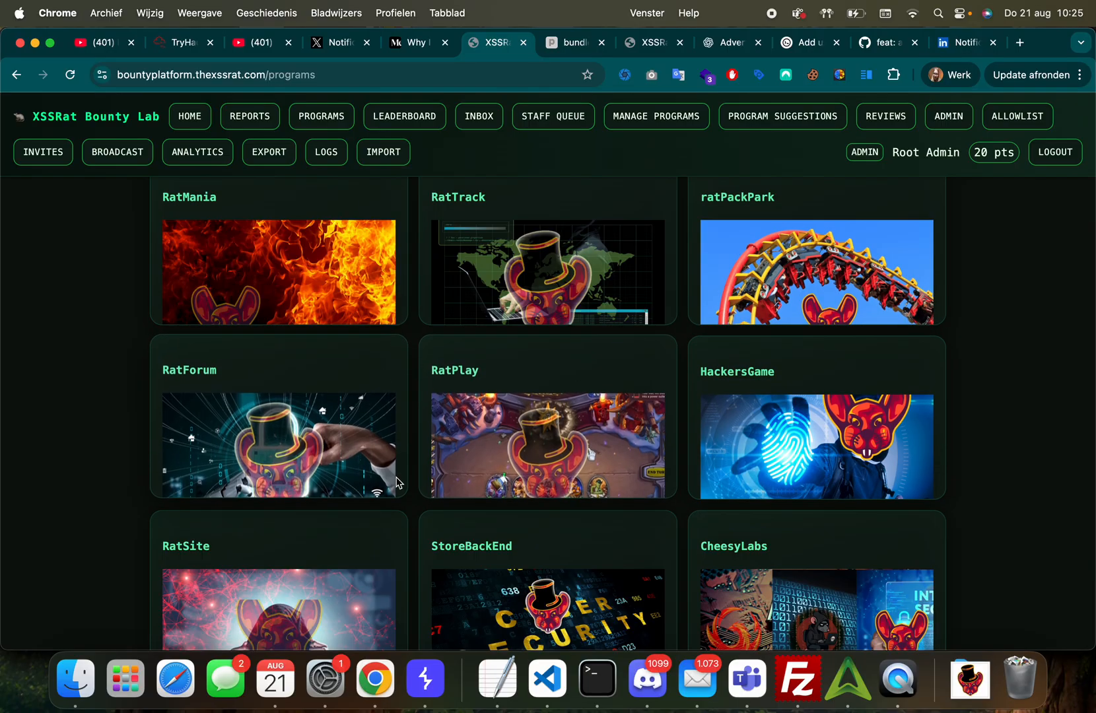
{"action": "scroll", "scroll_direction": "down", "scroll_amount": 3}
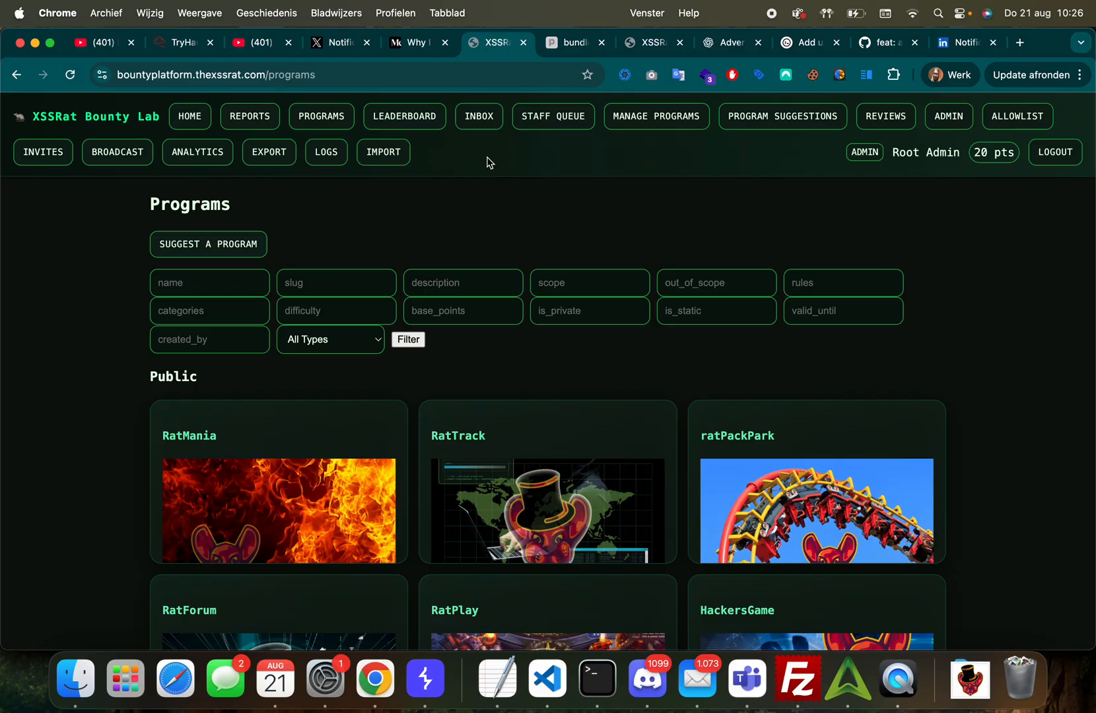
Step: View the hunter leaderboard, then the staff queue of triaged and resolved reports
{"action": "left_click", "coordinate": [404, 116]}
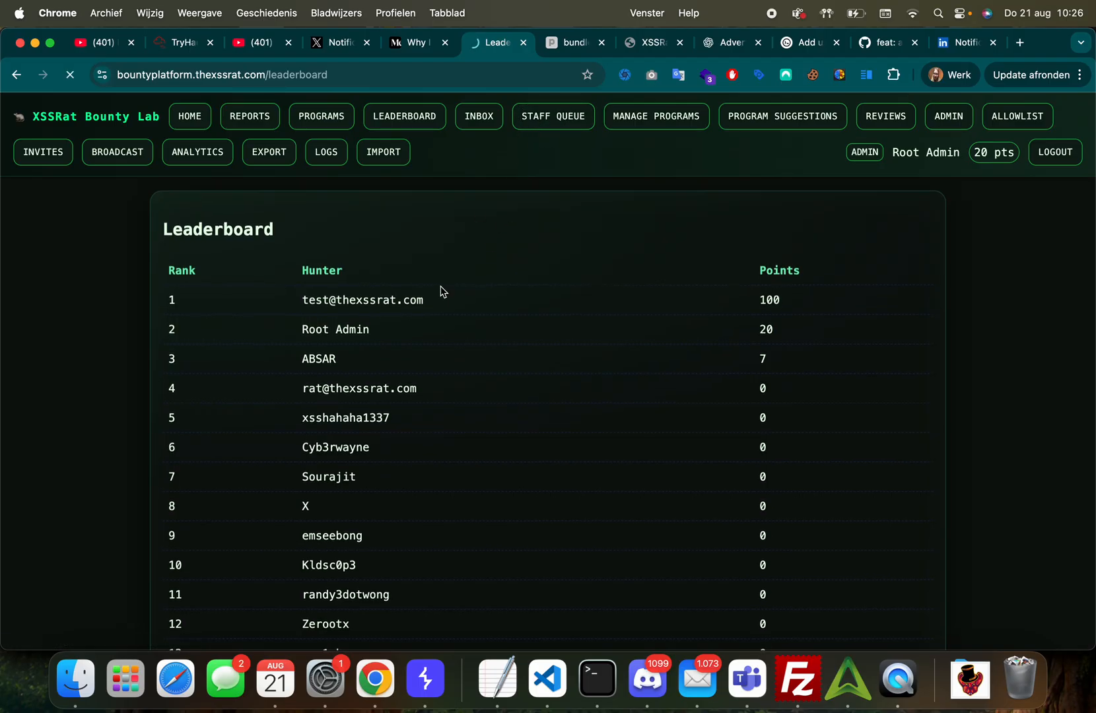
{"action": "left_click", "coordinate": [554, 116]}
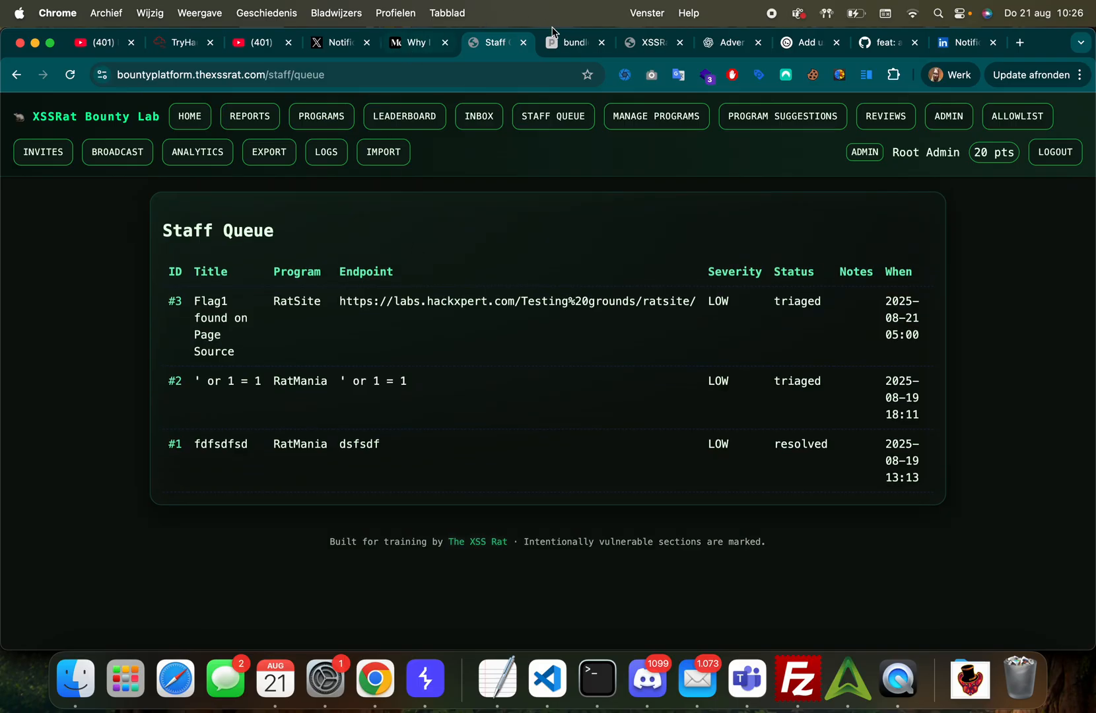
Step: Browse the Podia storefront's discounted course bundles down and back to the top
{"action": "left_click", "coordinate": [573, 42]}
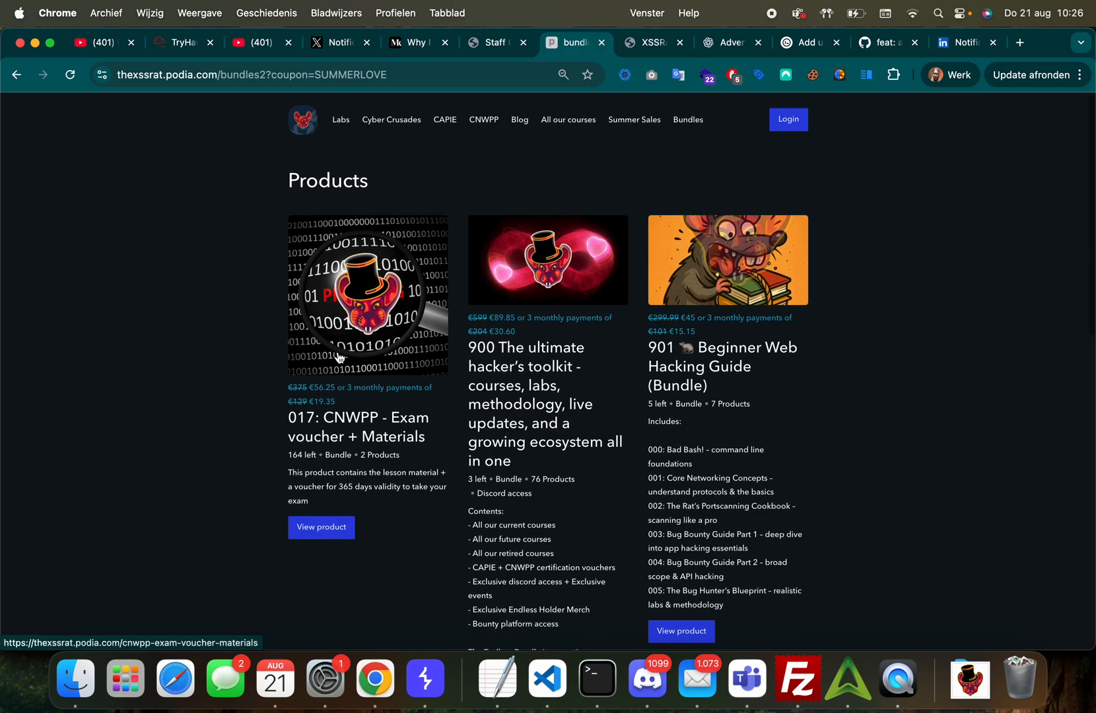
{"action": "mouse_move", "coordinate": [525, 385]}
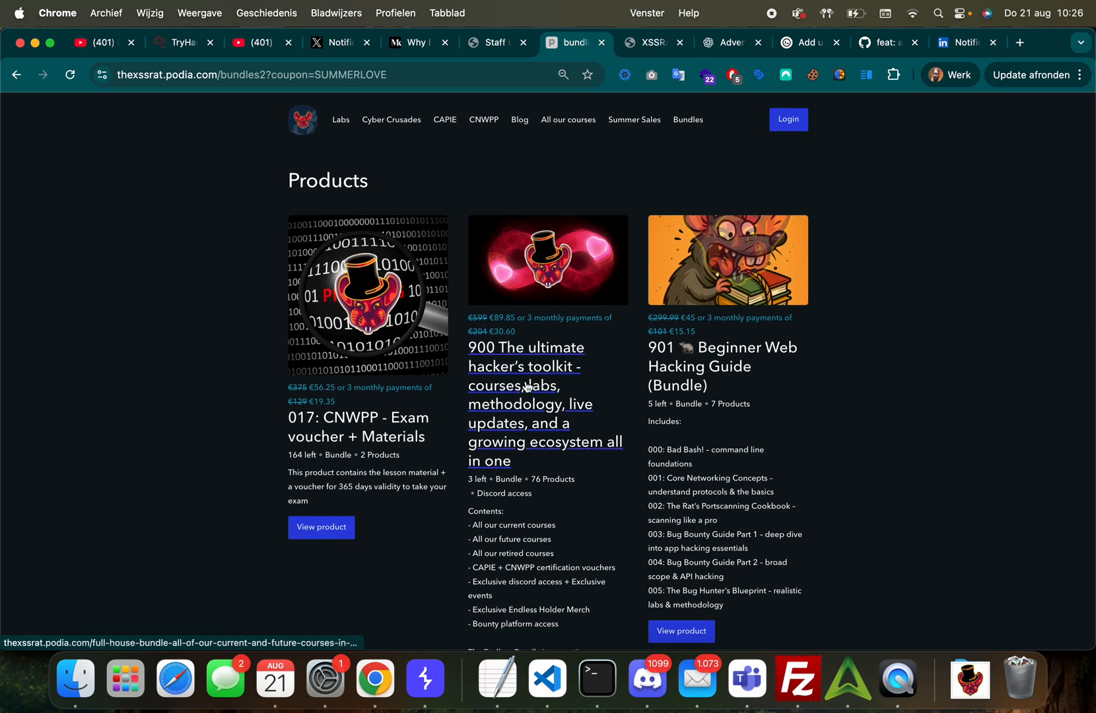
{"action": "mouse_move", "coordinate": [945, 392]}
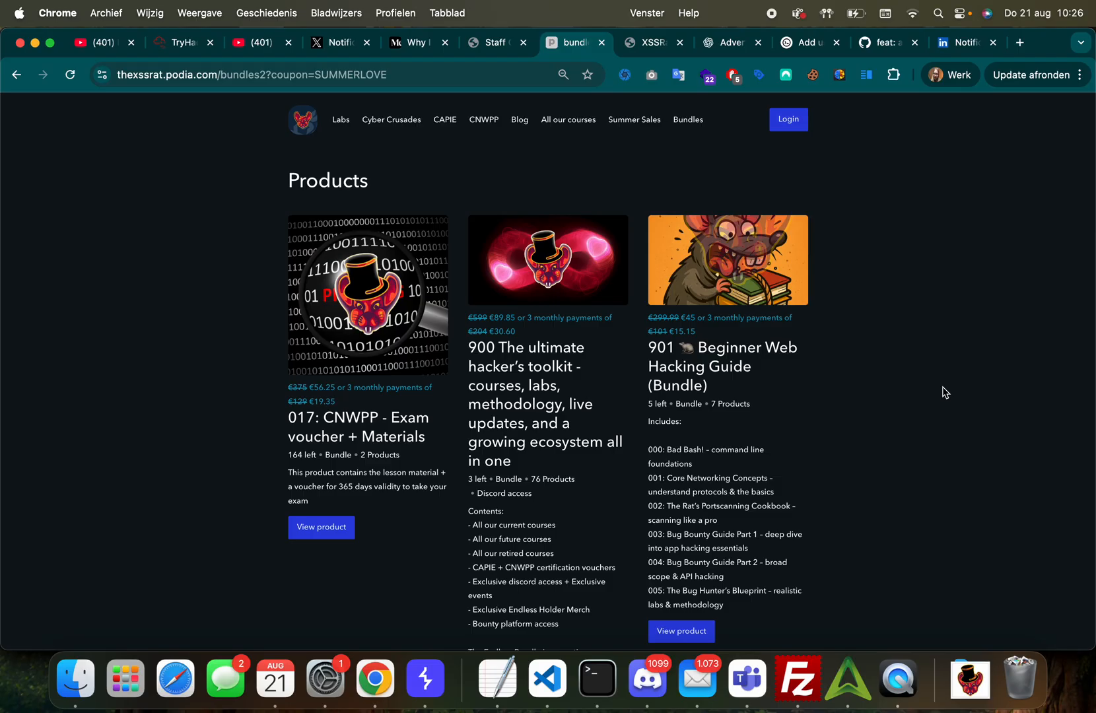
{"action": "scroll", "scroll_direction": "down", "scroll_amount": 3}
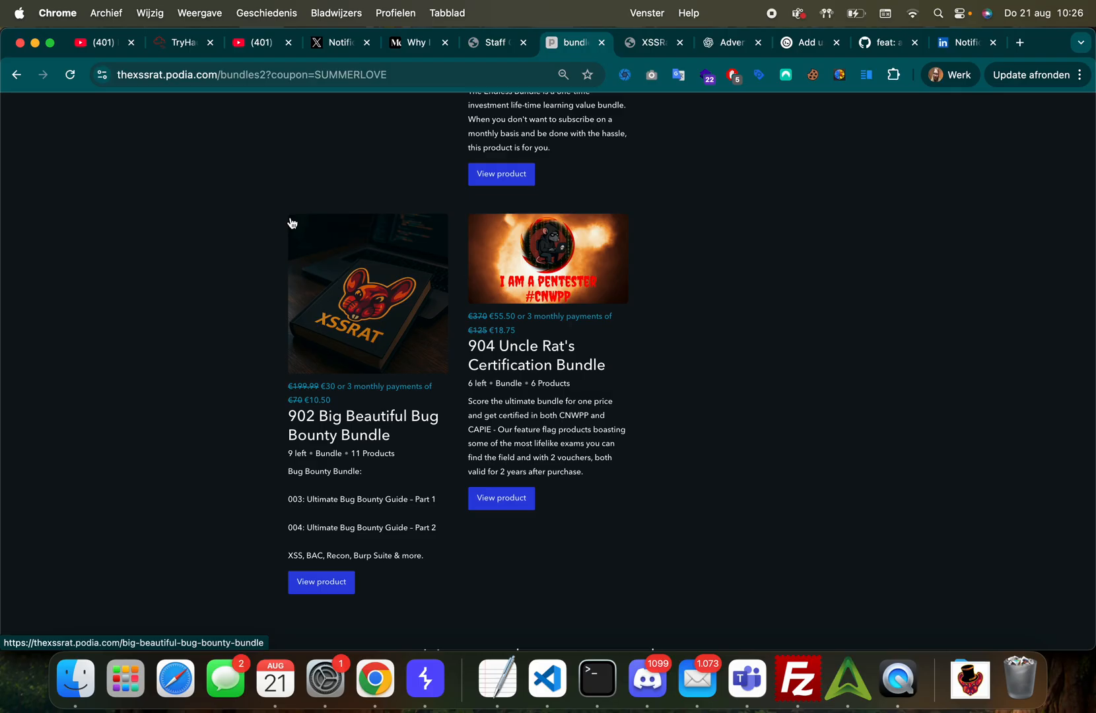
{"action": "scroll", "scroll_direction": "up", "scroll_amount": 3}
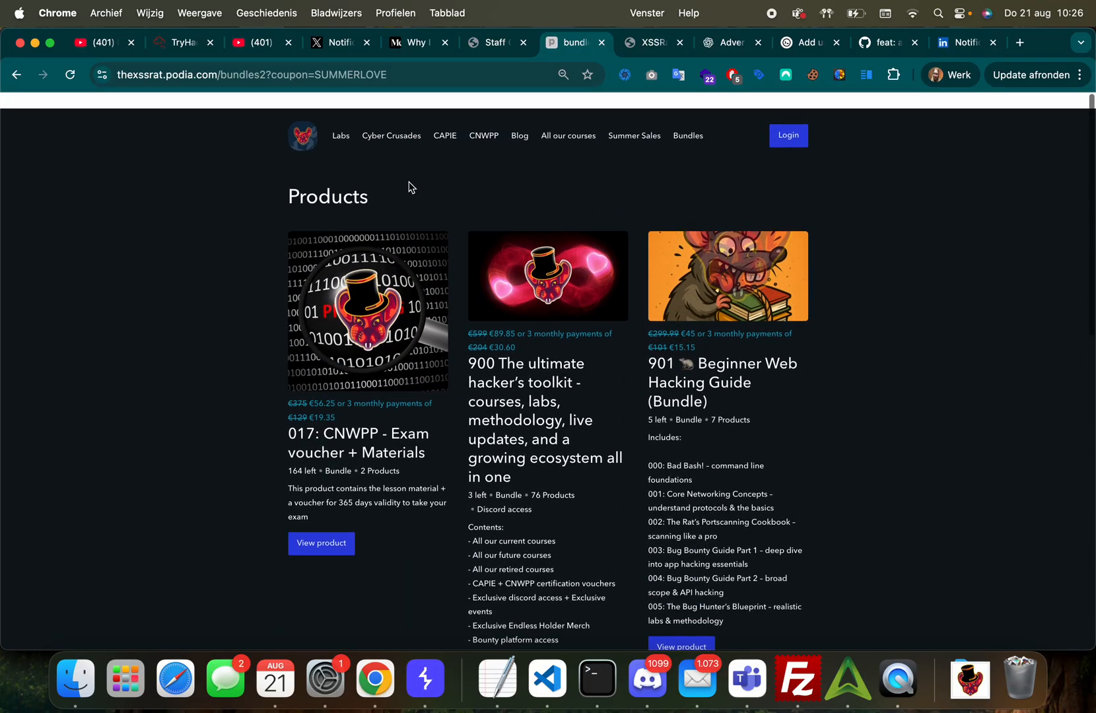
Step: Return to the Medium article and read down to 'I Want to Learn How Triagers Think'
{"action": "left_click", "coordinate": [417, 42]}
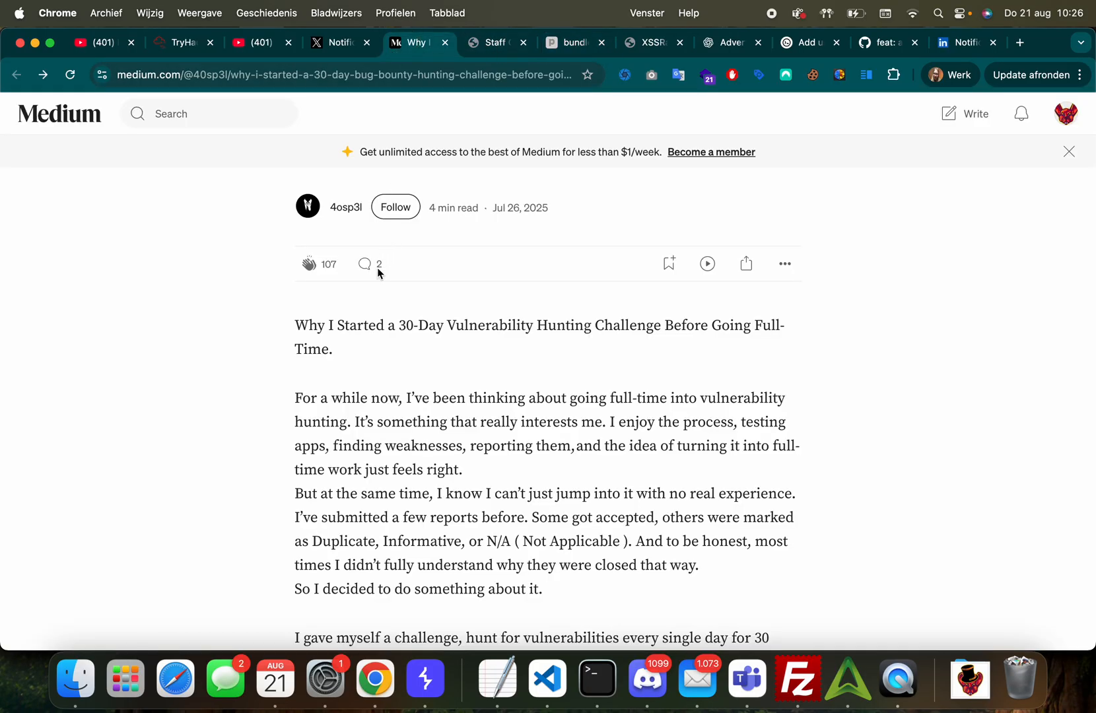
{"action": "scroll", "scroll_direction": "down", "scroll_amount": 3}
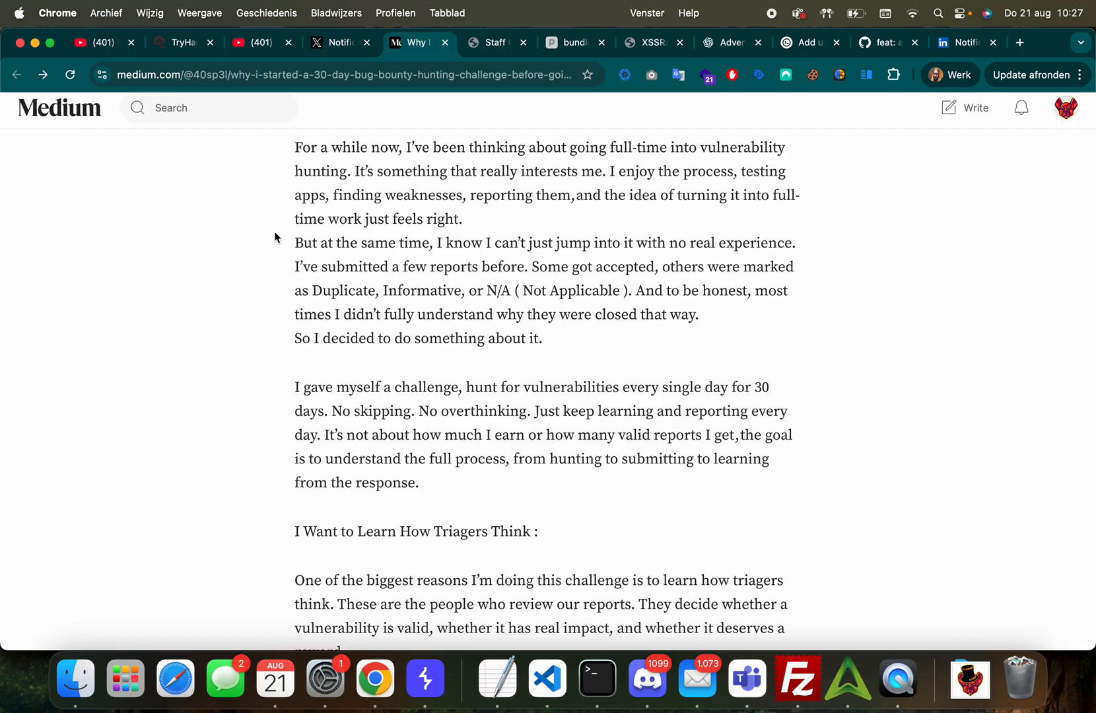
{"action": "scroll", "scroll_direction": "down", "scroll_amount": 3}
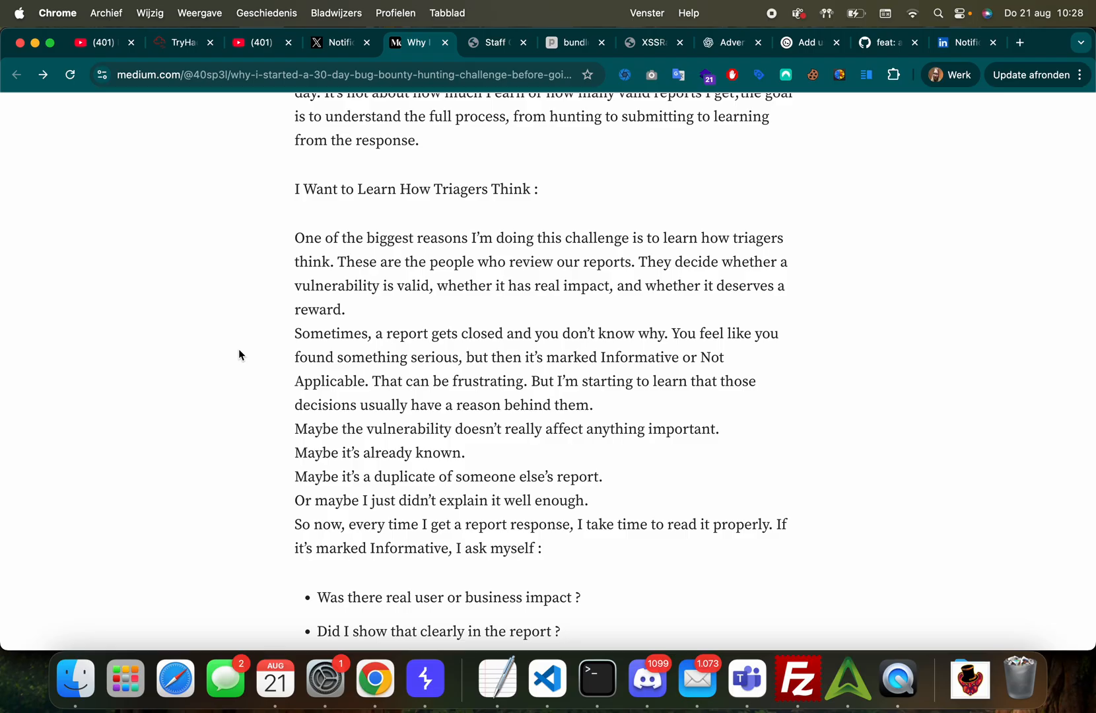
{"action": "scroll", "scroll_direction": "down", "scroll_amount": 3}
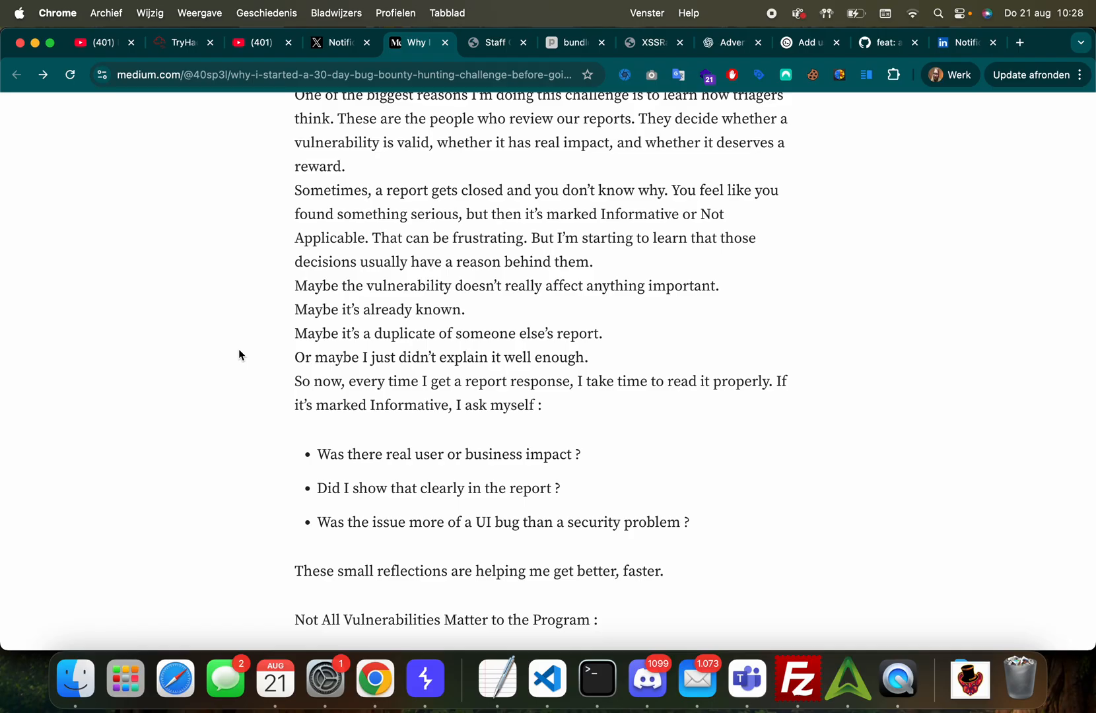
{"action": "scroll", "scroll_direction": "down", "scroll_amount": 3}
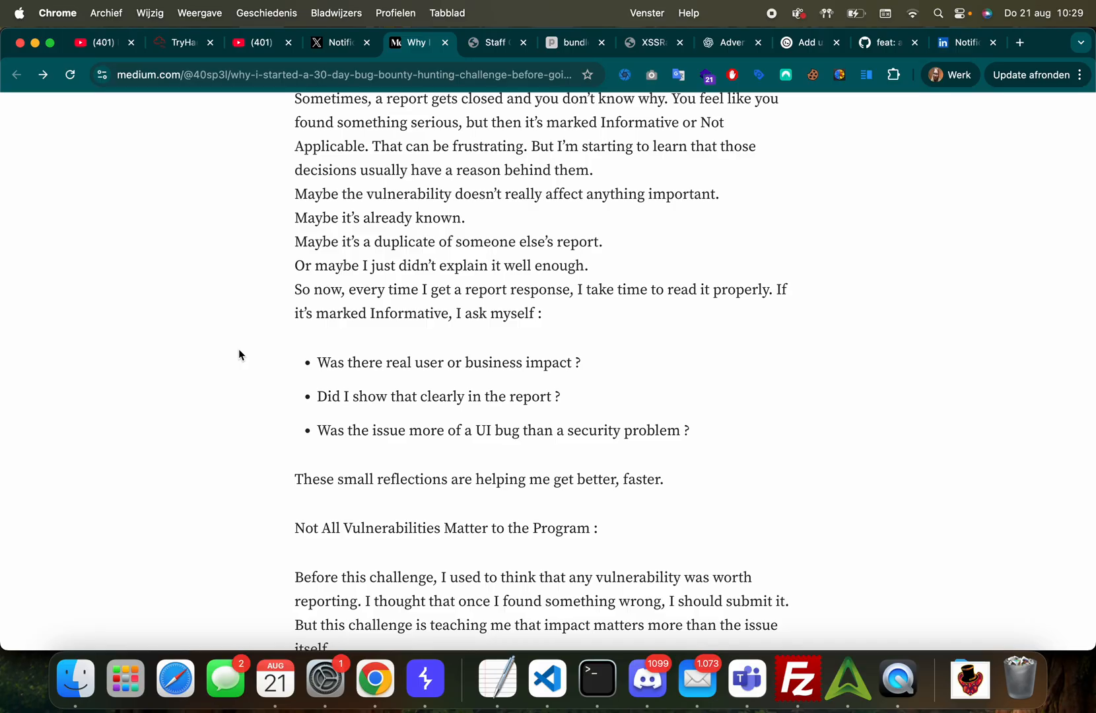
Step: Read past the IDOR example to 'I'm Building My Own Workflow and Habits' with its Burp Suite bullets
{"action": "scroll", "scroll_direction": "down", "scroll_amount": 3}
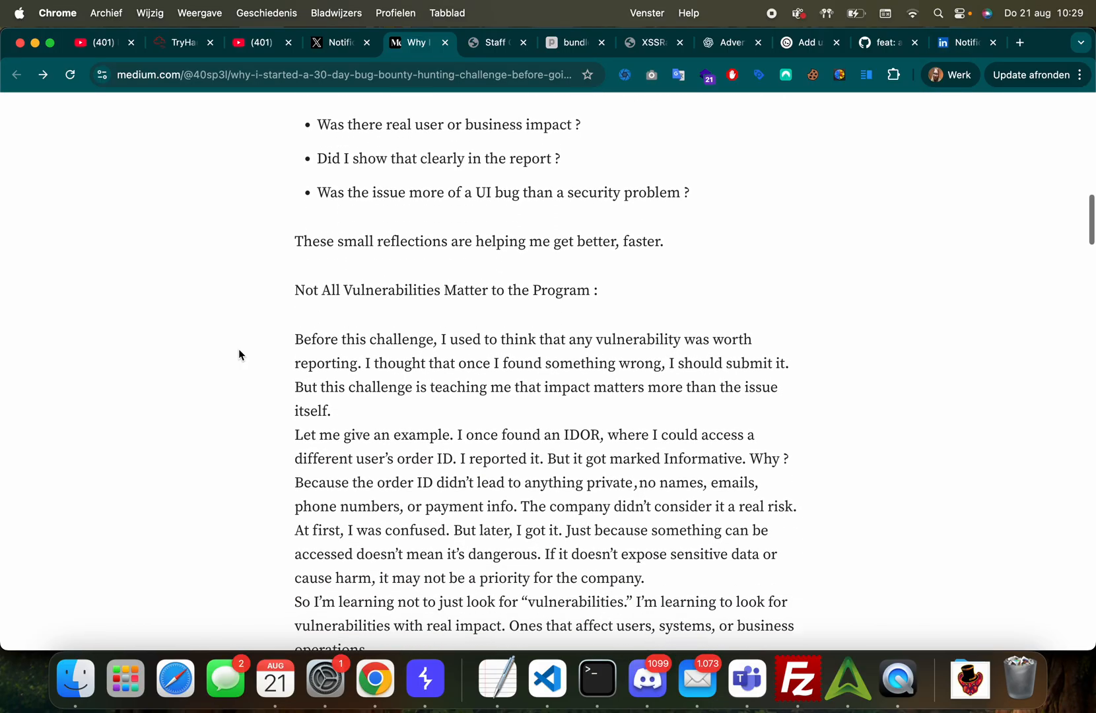
{"action": "scroll", "scroll_direction": "down", "scroll_amount": 3}
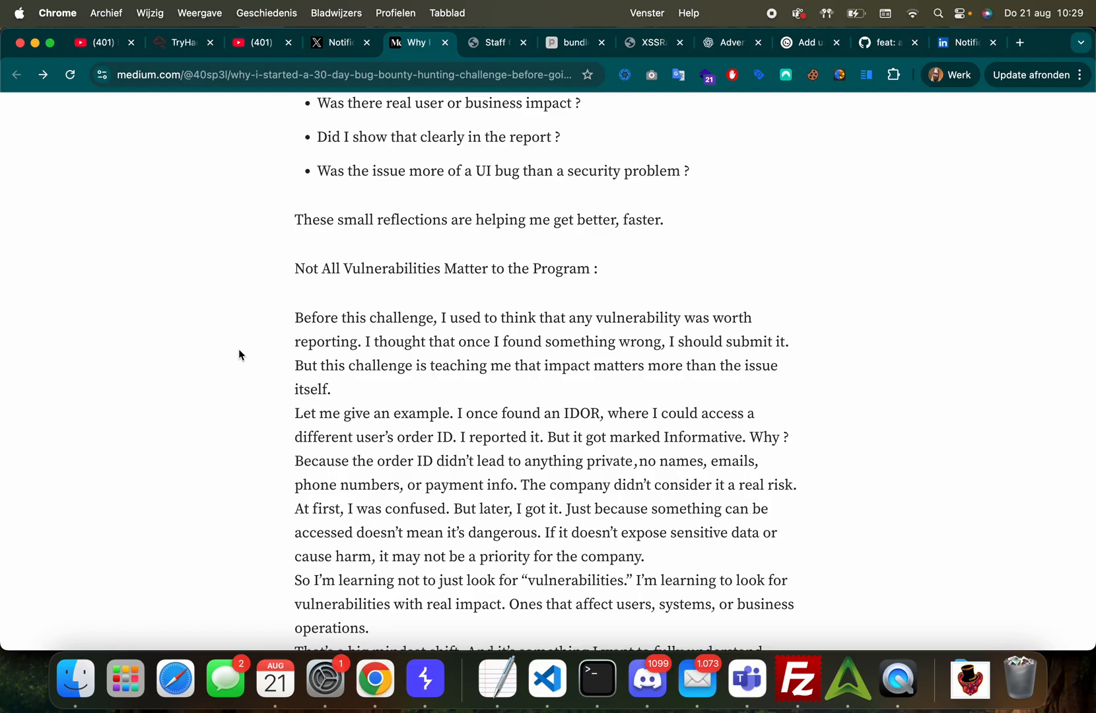
{"action": "scroll", "scroll_direction": "down", "scroll_amount": 3}
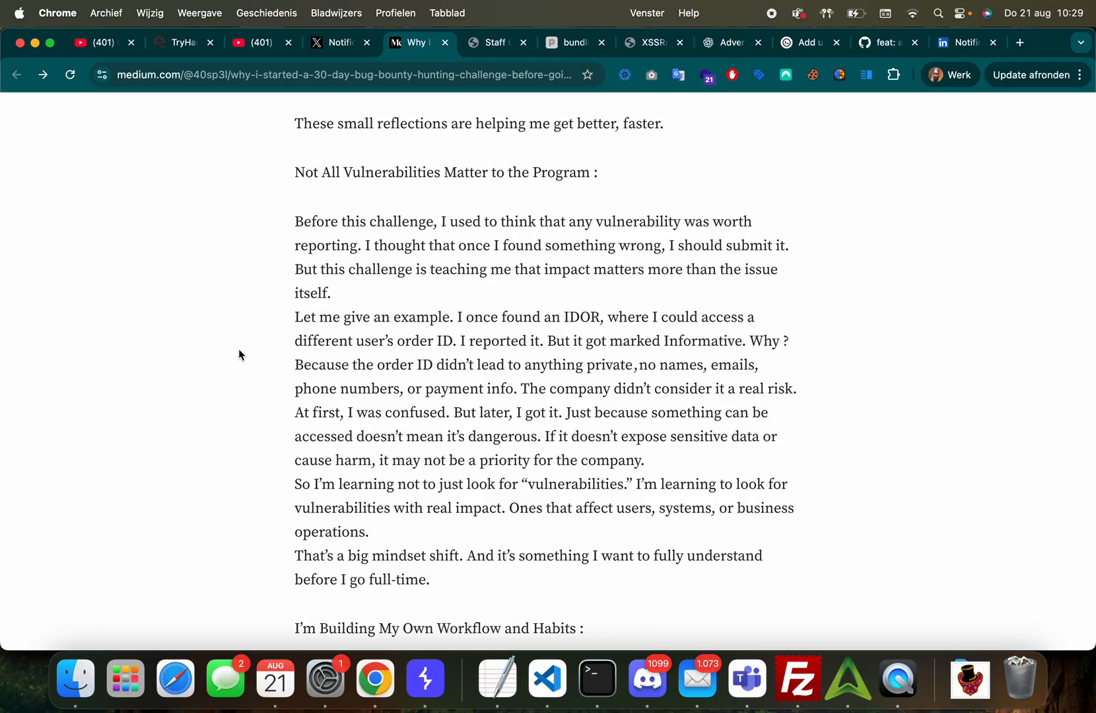
{"action": "mouse_move", "coordinate": [630, 264]}
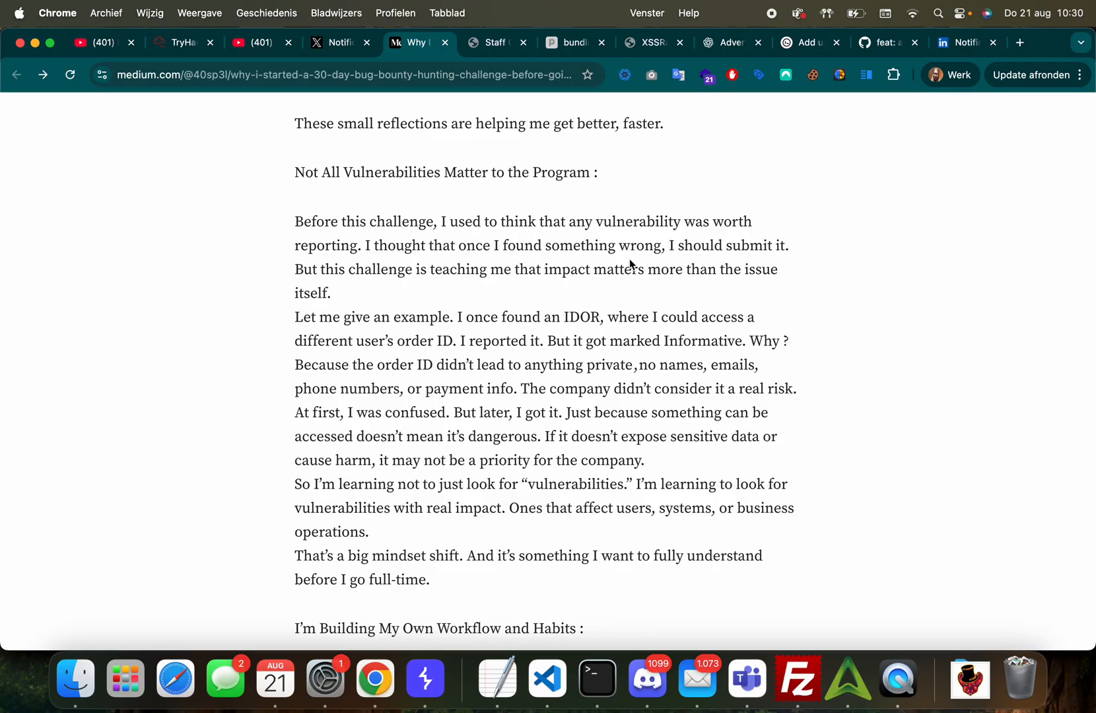
{"action": "scroll", "scroll_direction": "down", "scroll_amount": 3}
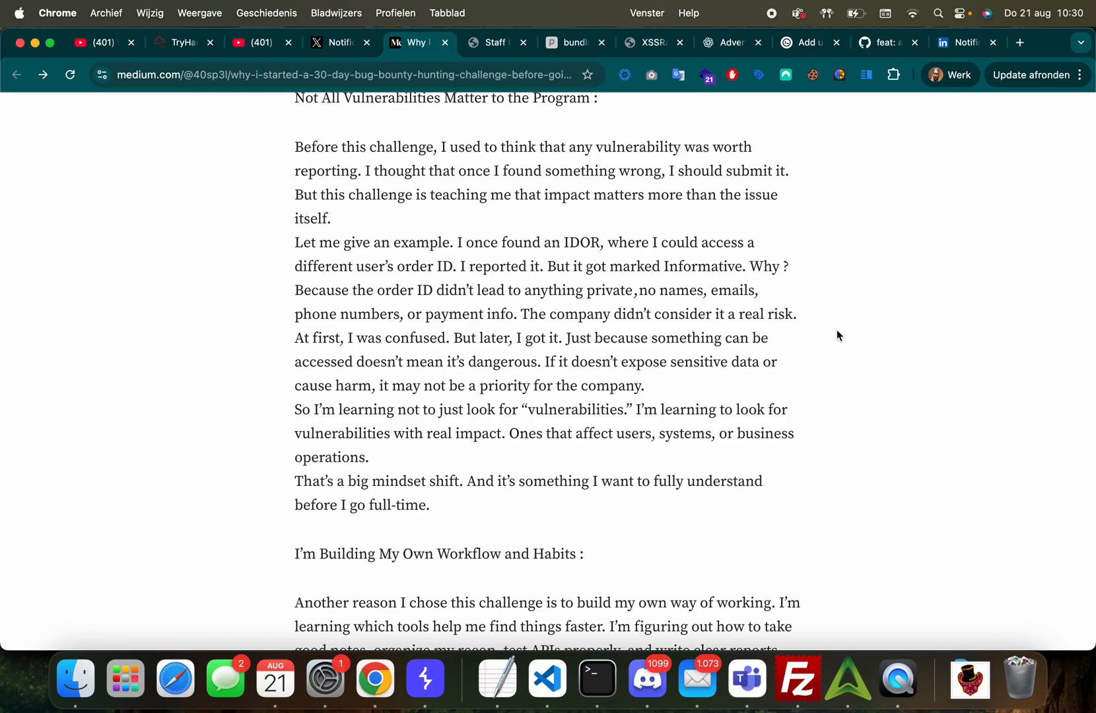
{"action": "scroll", "scroll_direction": "down", "scroll_amount": 3}
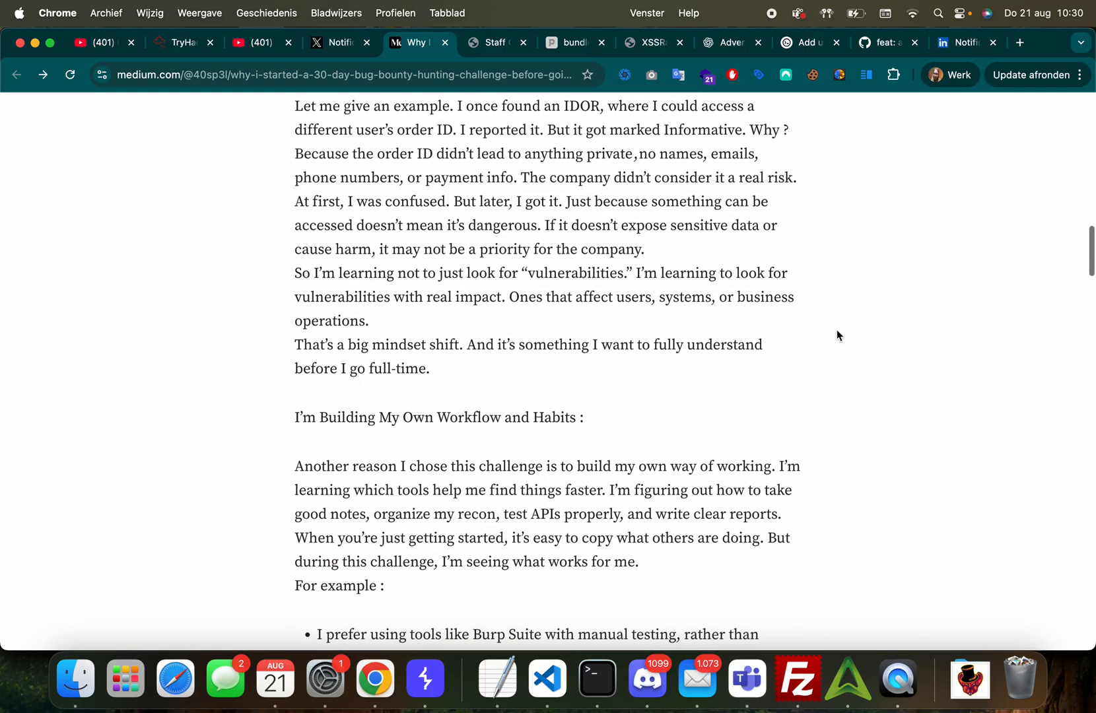
{"action": "scroll", "scroll_direction": "down", "scroll_amount": 3}
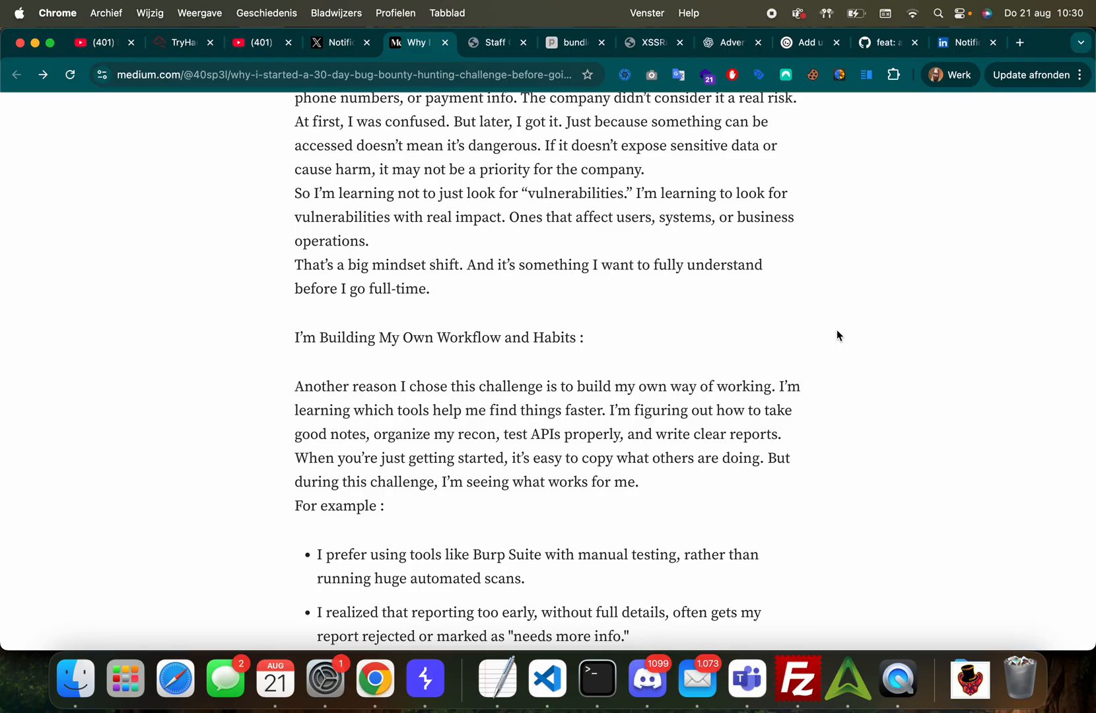
Step: Read on to 'Rejections Are Not Failures' with its Informative, Duplicate and N/A bullets
{"action": "scroll", "scroll_direction": "down", "scroll_amount": 3}
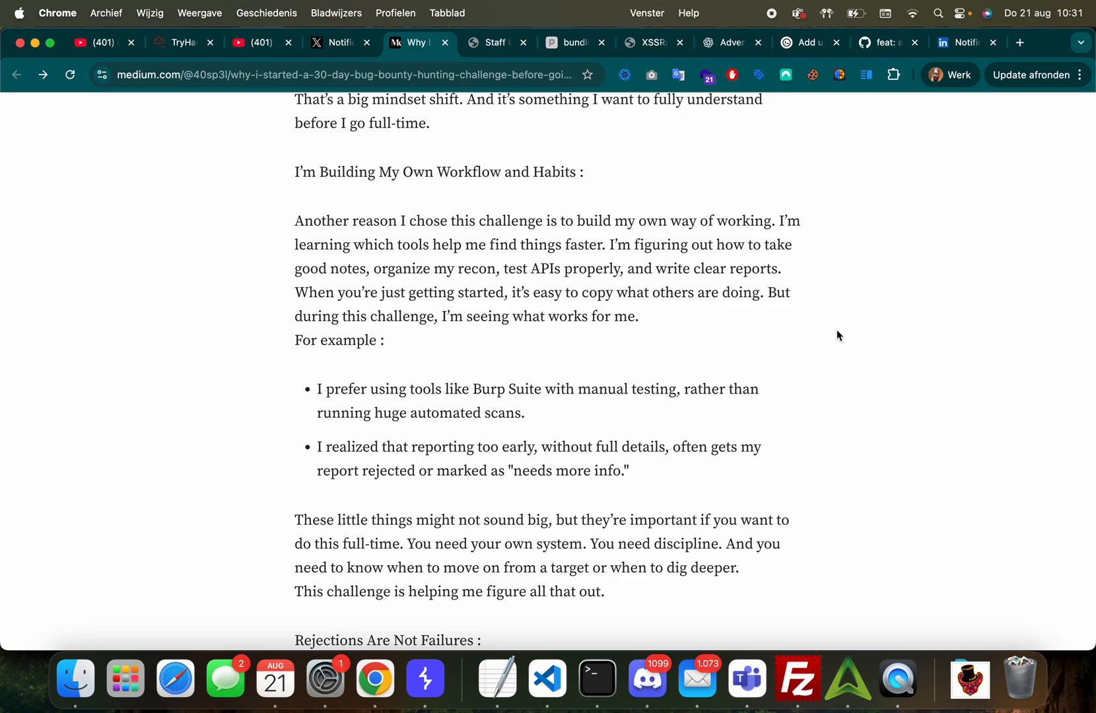
{"action": "scroll", "scroll_direction": "down", "scroll_amount": 3}
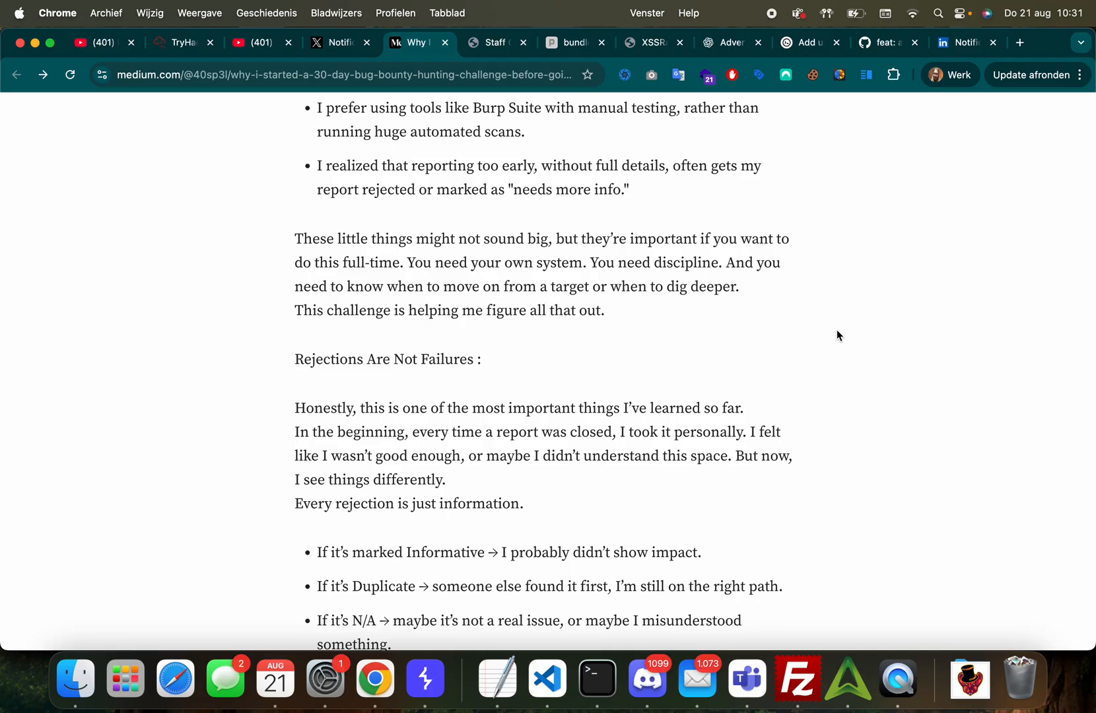
{"action": "scroll", "scroll_direction": "down", "scroll_amount": 3}
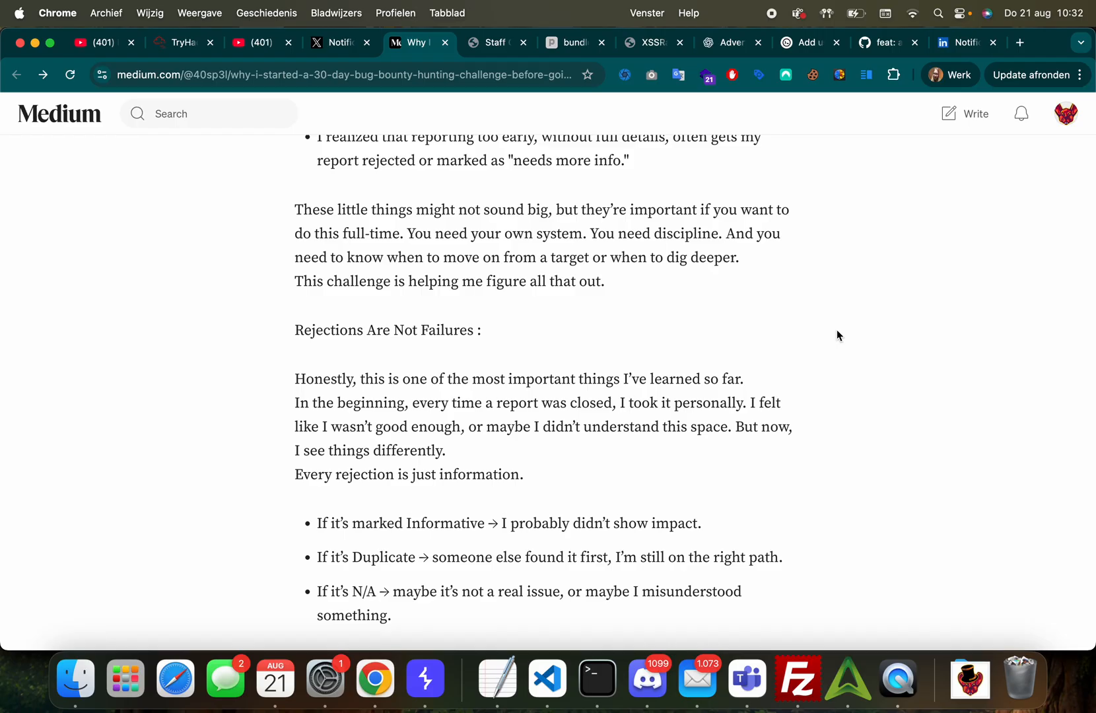
{"action": "scroll", "scroll_direction": "up", "scroll_amount": 3}
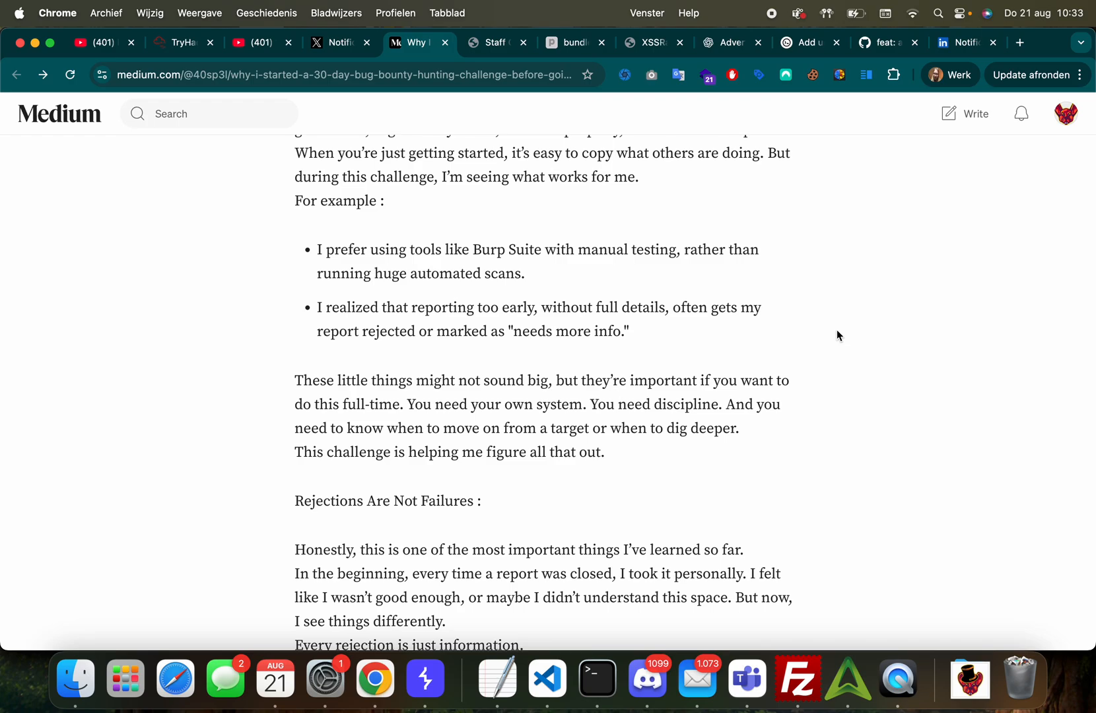
Step: Read on to 'This Challenge Is My Training Ground' and its closing paragraphs on full-time hunting
{"action": "scroll", "scroll_direction": "down", "scroll_amount": 3}
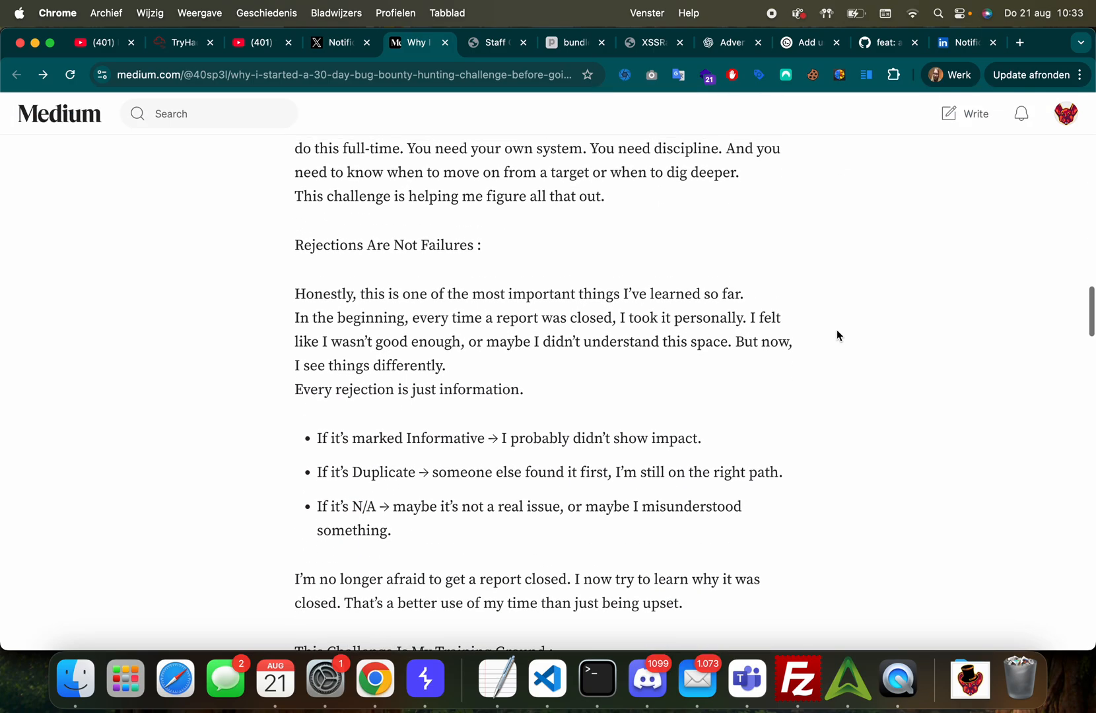
{"action": "scroll", "scroll_direction": "down", "scroll_amount": 3}
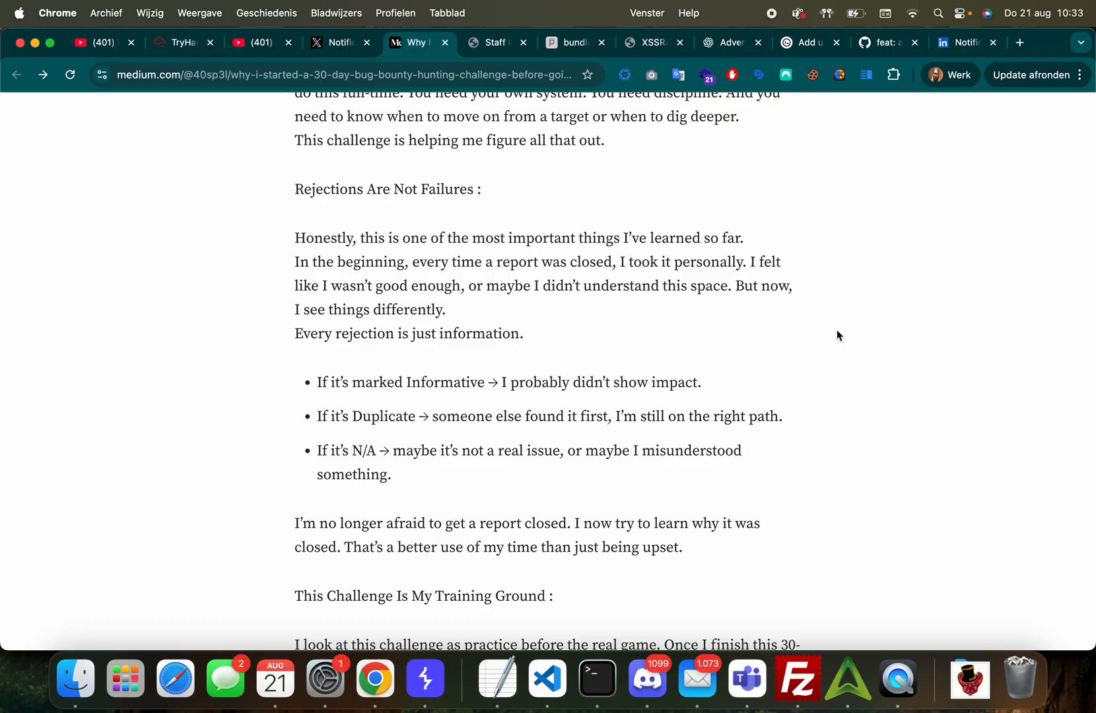
{"action": "scroll", "scroll_direction": "down", "scroll_amount": 3}
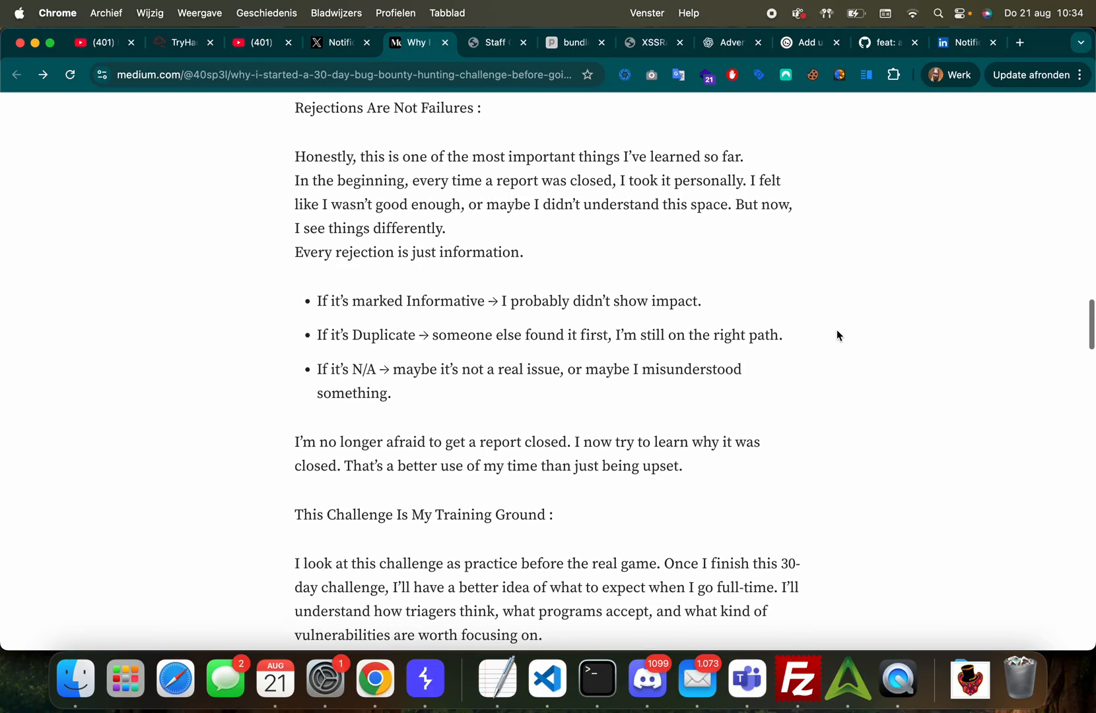
{"action": "scroll", "scroll_direction": "down", "scroll_amount": 3}
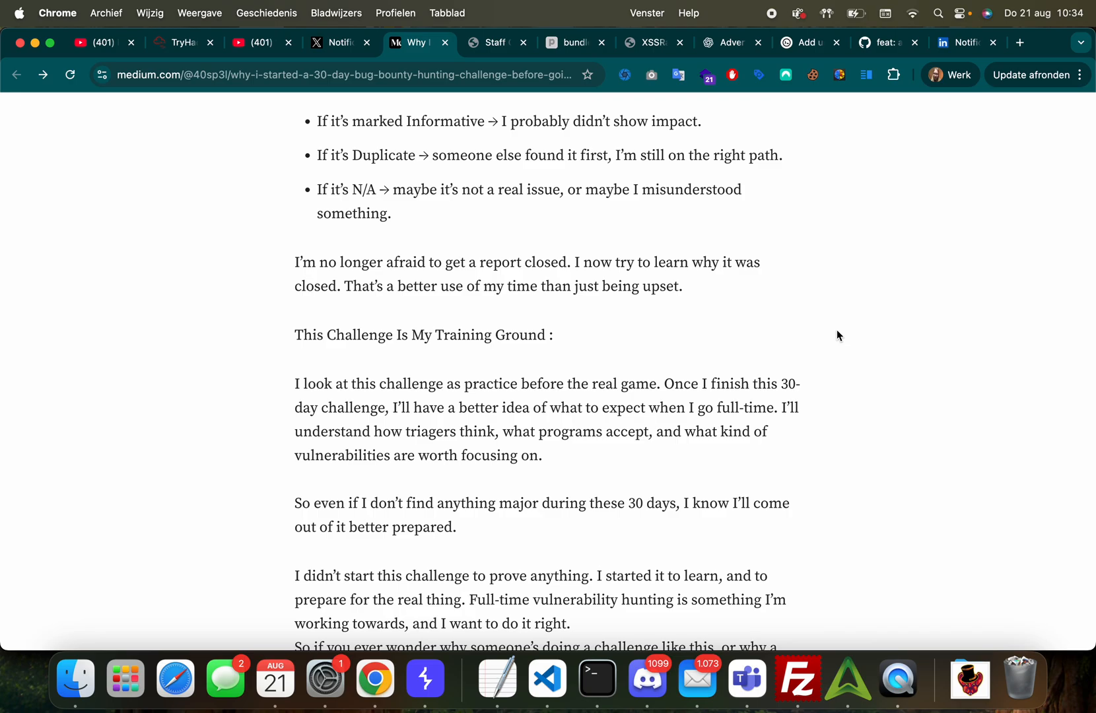
Step: Read to the 'Thank You !' ending and follow the author 4osp3l from the byline
{"action": "scroll", "scroll_direction": "down", "scroll_amount": 3}
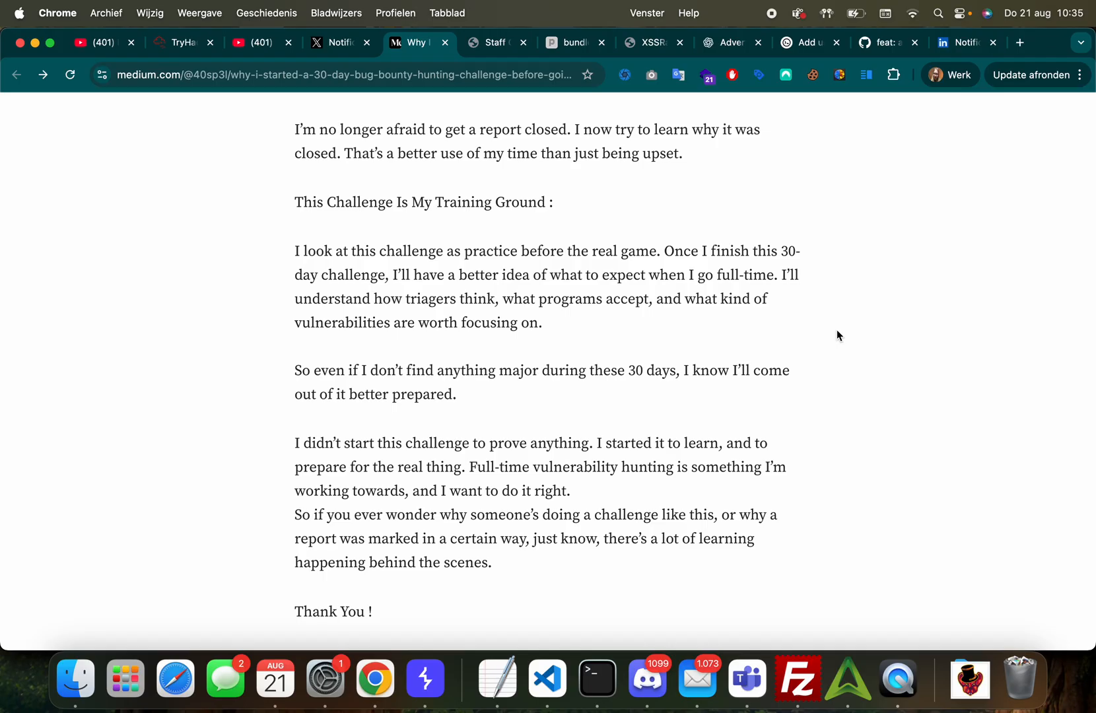
{"action": "scroll", "scroll_direction": "down", "scroll_amount": 3}
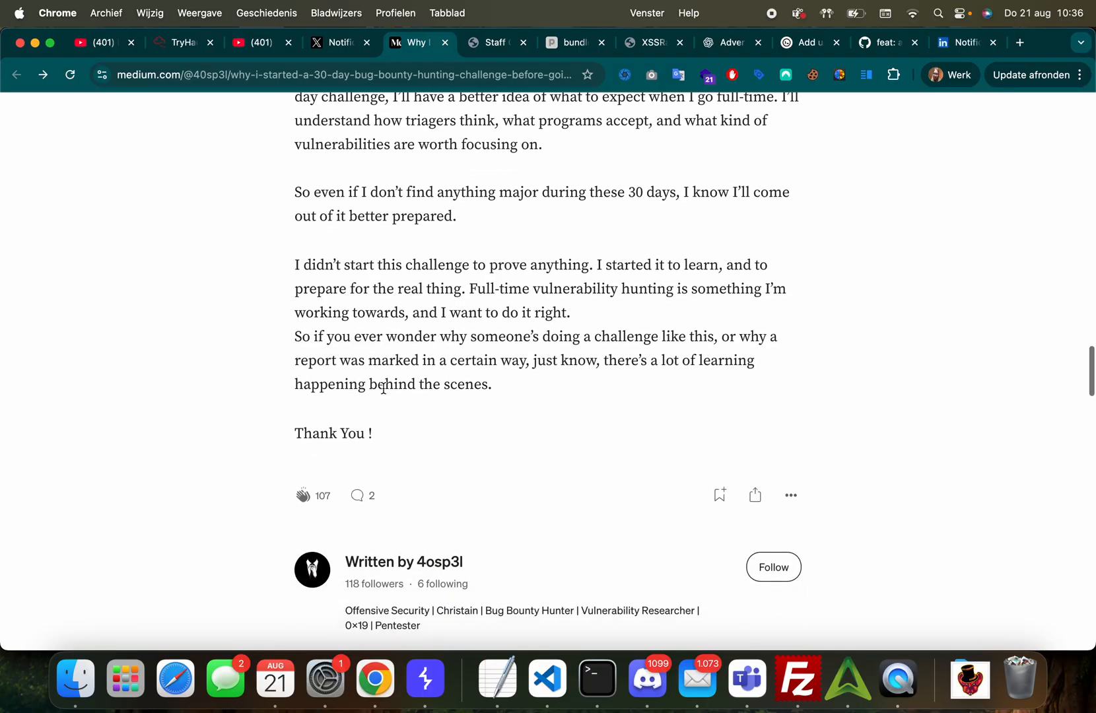
{"action": "scroll", "scroll_direction": "down", "scroll_amount": 3}
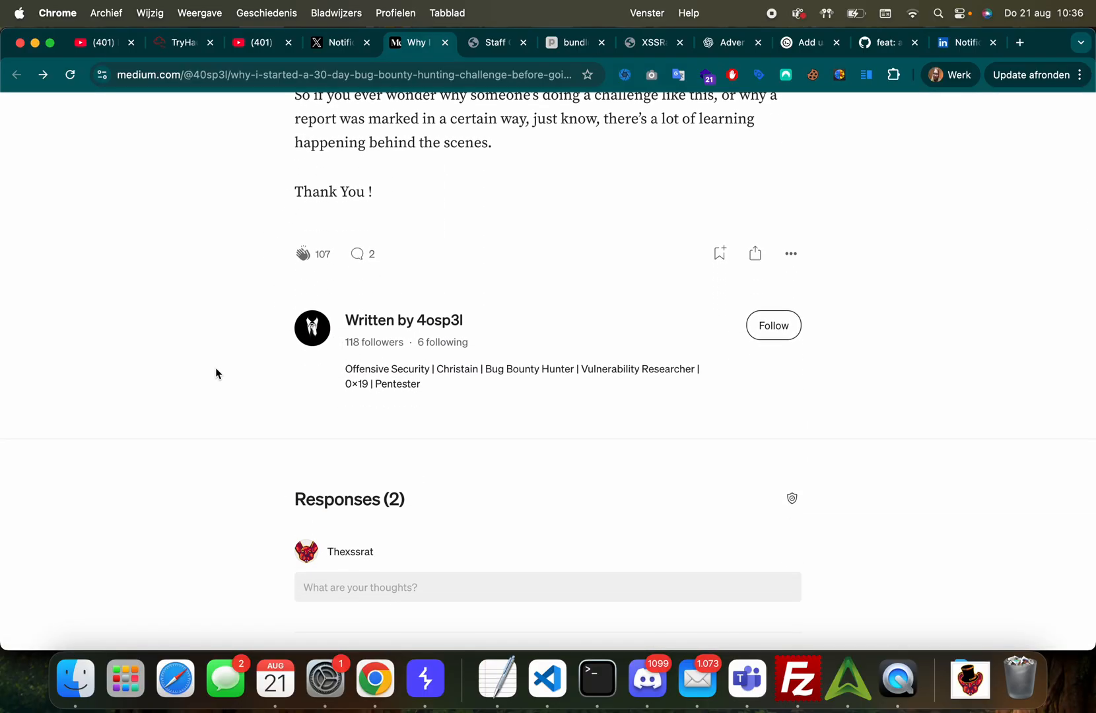
{"action": "mouse_move", "coordinate": [264, 351]}
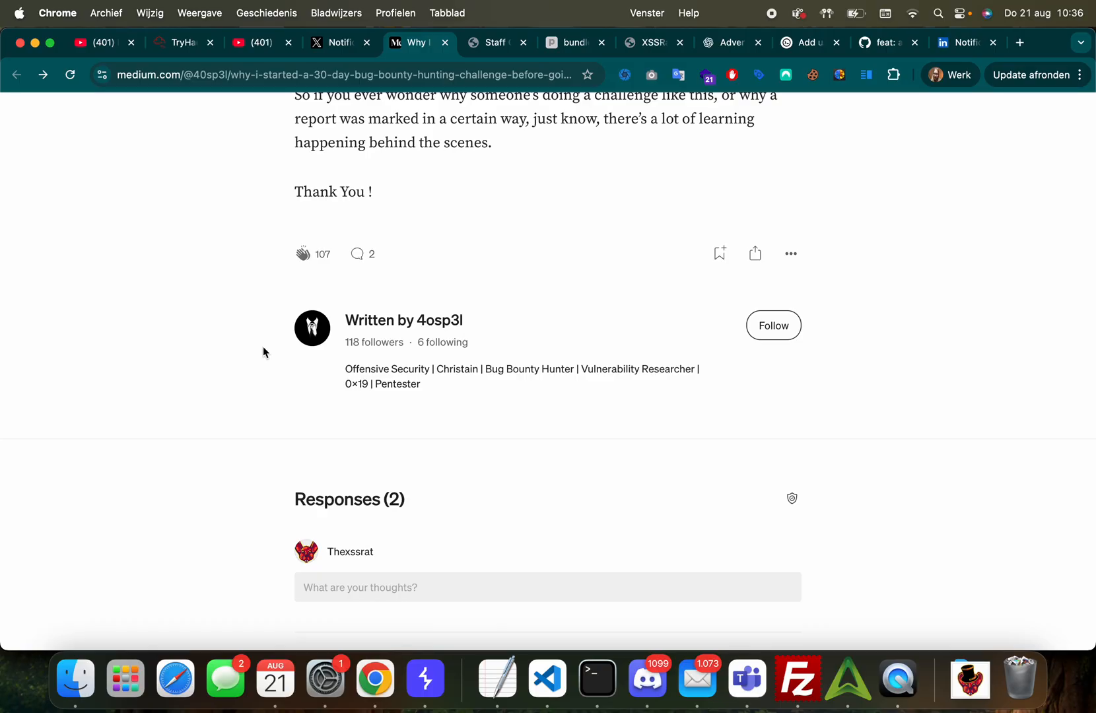
{"action": "left_click", "coordinate": [773, 326]}
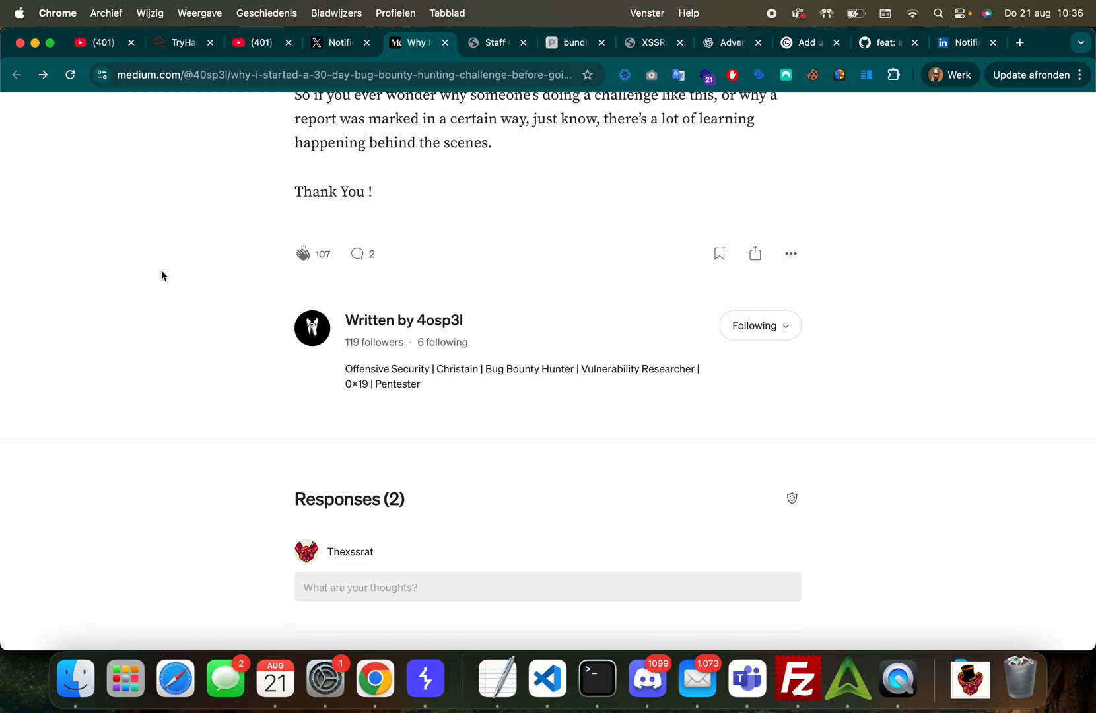
{"action": "mouse_move", "coordinate": [780, 148]}
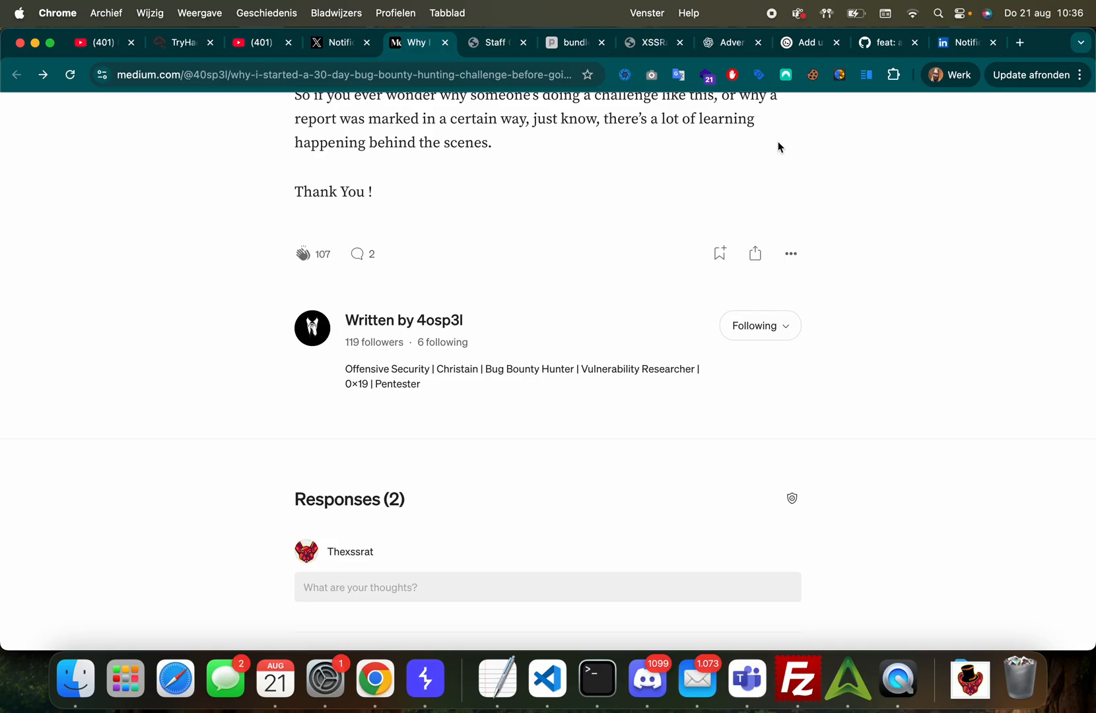
{"action": "mouse_move", "coordinate": [803, 55]}
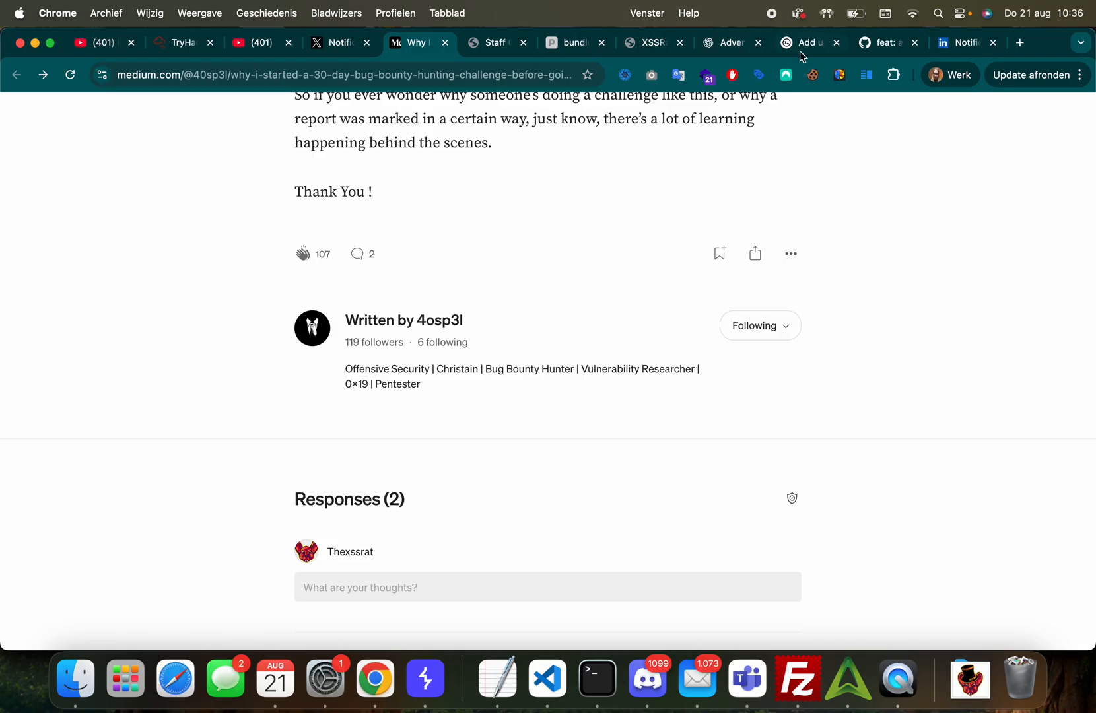